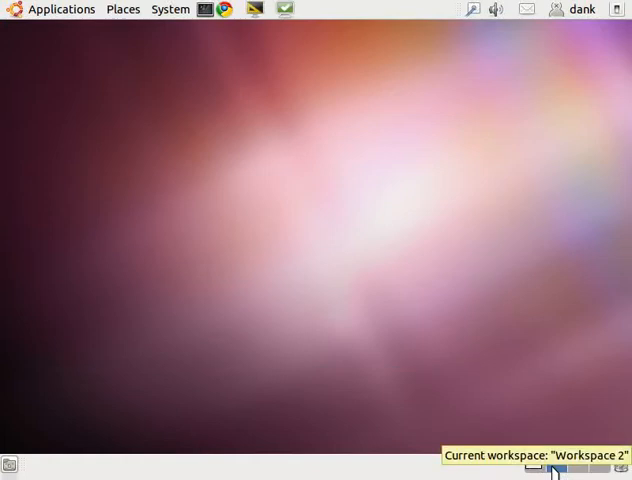
mouse_move(150, 150)
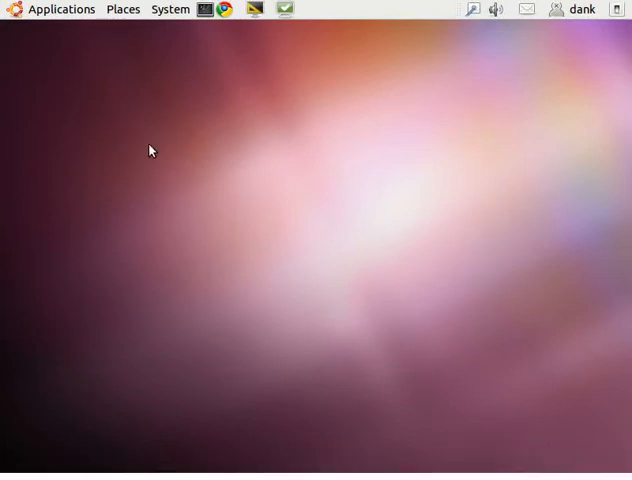
Reveal the Wine submenu in the Applications list.
click(61, 9)
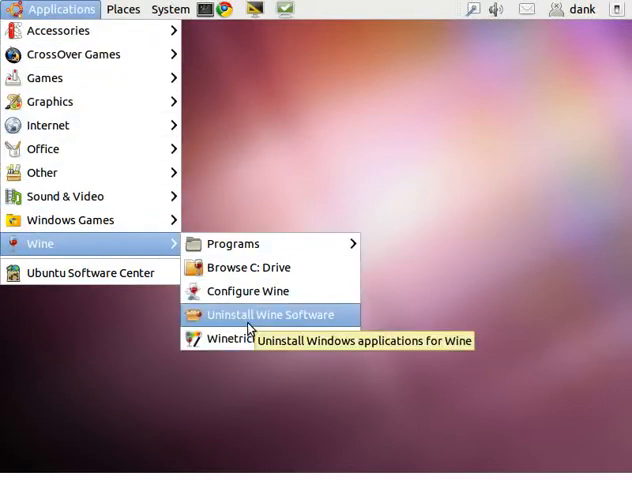
Launch Winetricks, choose 'Install a game' and browse the game package list.
click(232, 338)
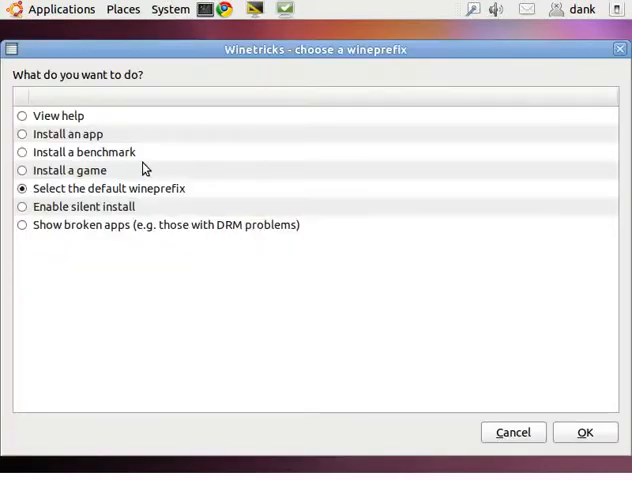
click(22, 170)
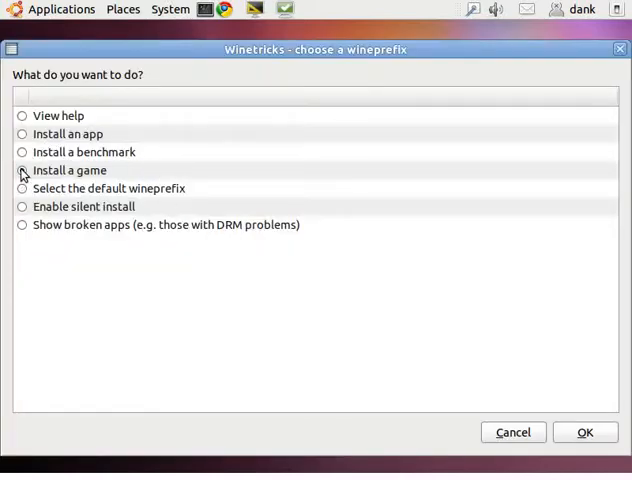
click(513, 432)
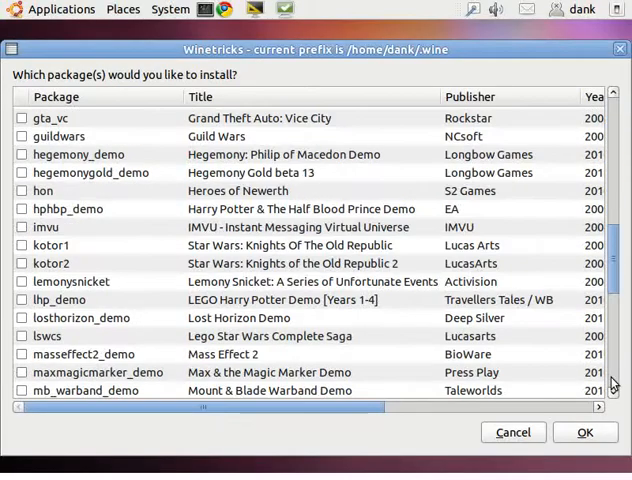
scroll(down, 3)
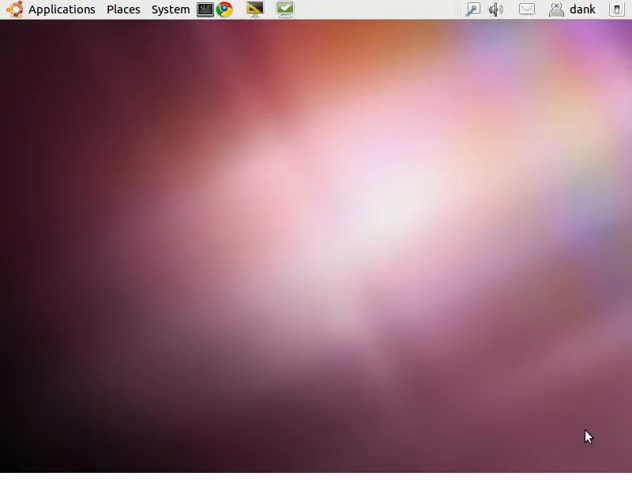
mouse_move(351, 335)
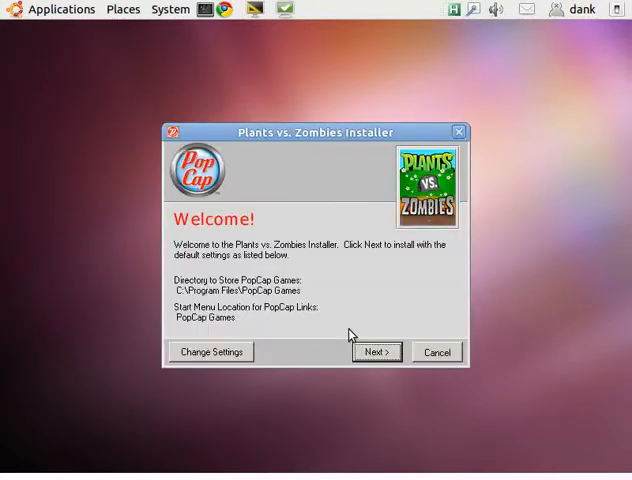
Continue past the installer welcome screen with the default install location.
click(436, 351)
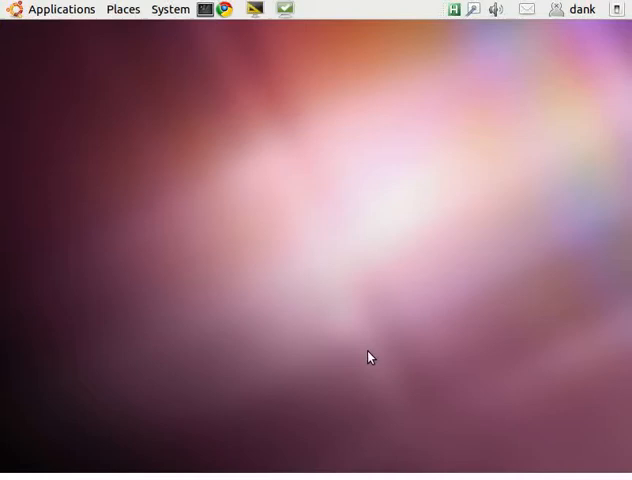
mouse_move(414, 251)
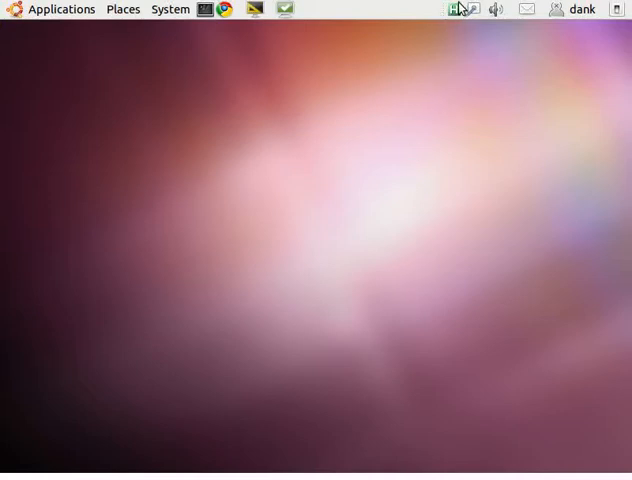
mouse_move(427, 41)
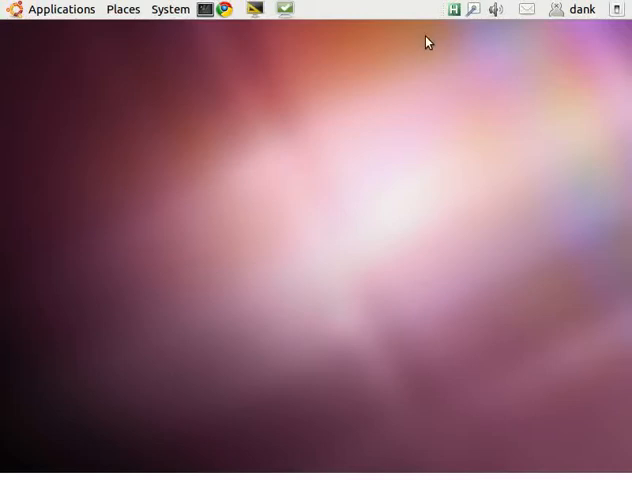
mouse_move(243, 214)
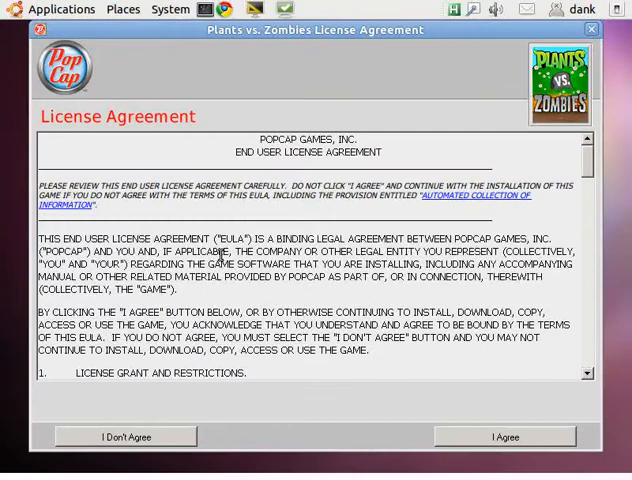
Agree to the license, disable 'Launch game now' and finish the installer.
click(504, 437)
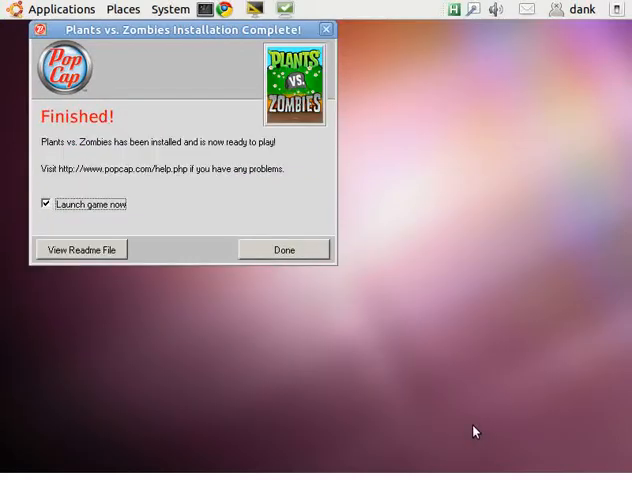
click(46, 204)
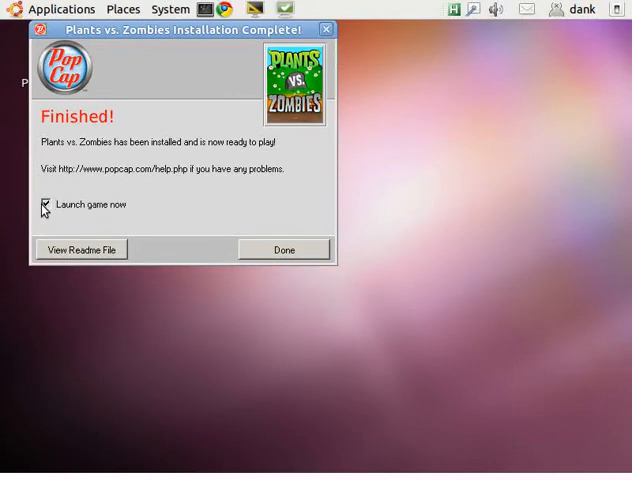
click(284, 249)
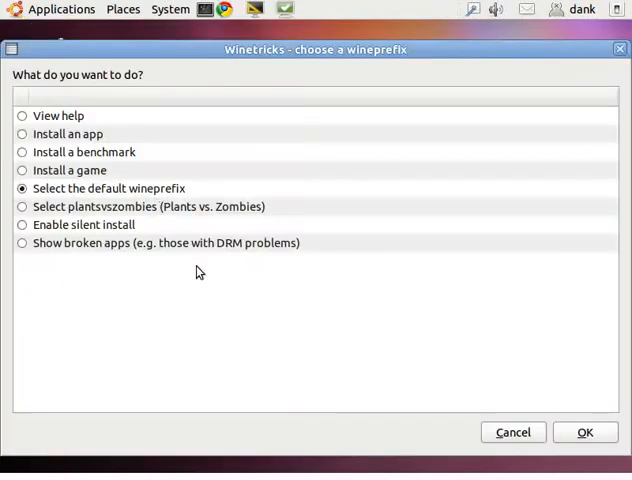
Cancel the wineprefix chooser and remove the 'Play More Great Games!' desktop icon.
click(585, 432)
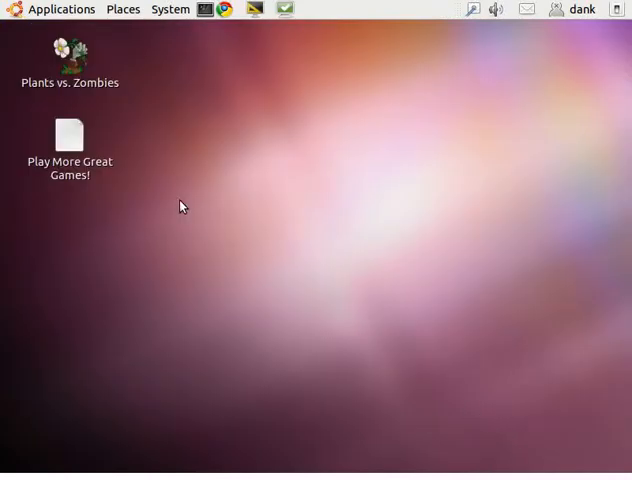
mouse_move(30, 120)
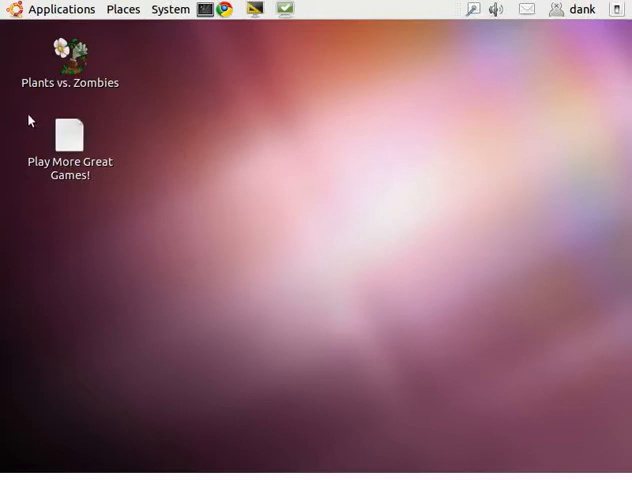
mouse_move(68, 55)
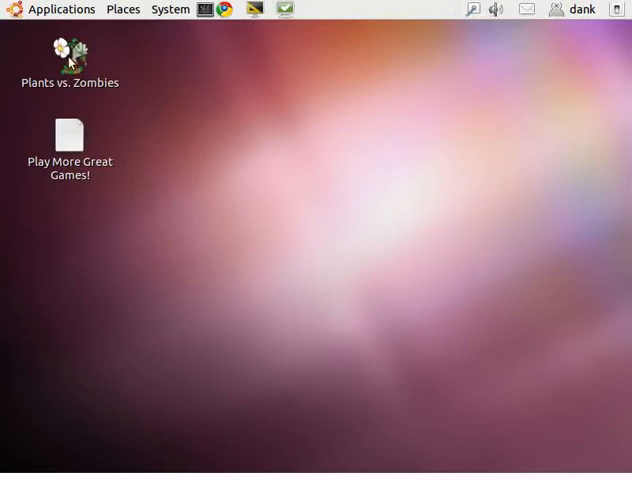
click(69, 135)
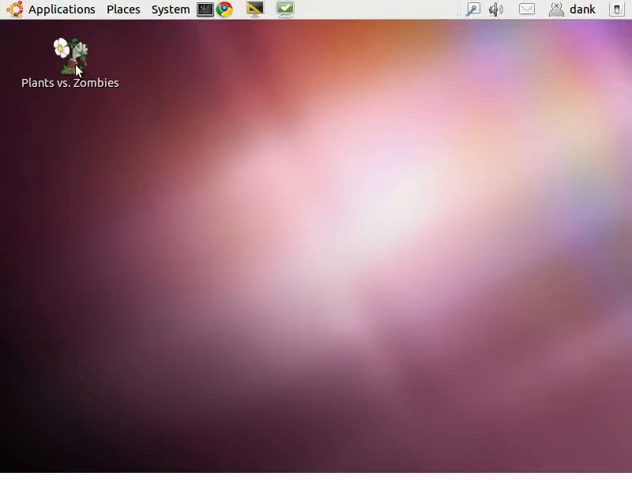
click(61, 9)
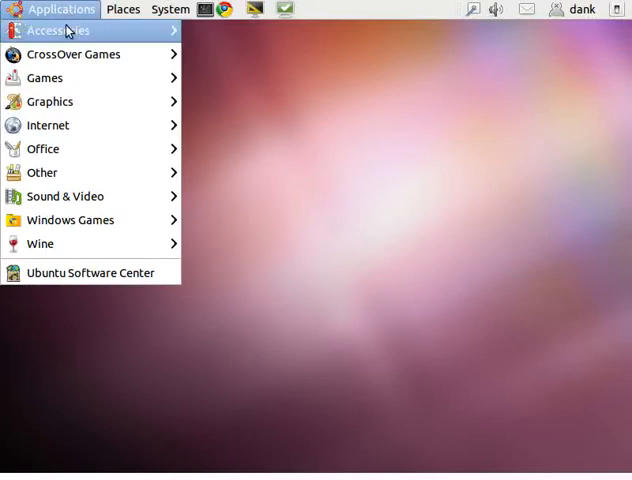
mouse_move(40, 243)
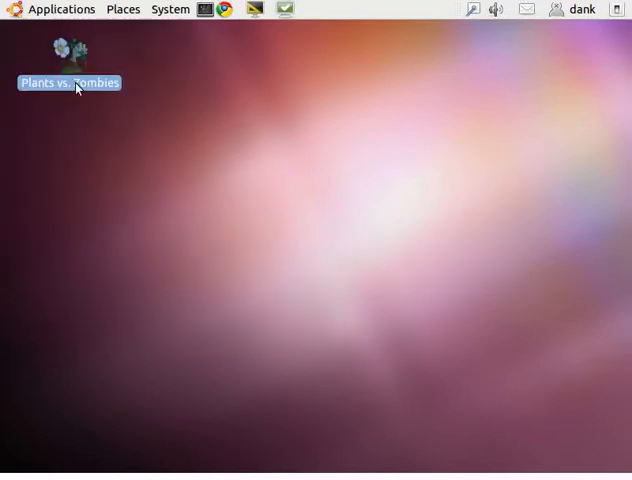
Launch Plants vs. Zombies from its desktop shortcut and choose Play Trial.
double_click(68, 50)
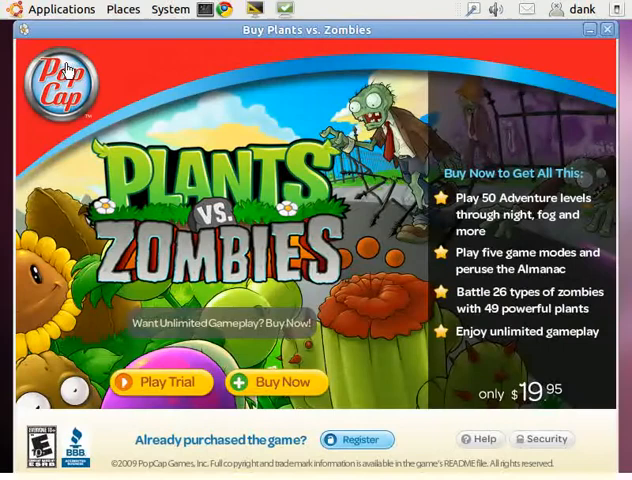
mouse_move(148, 347)
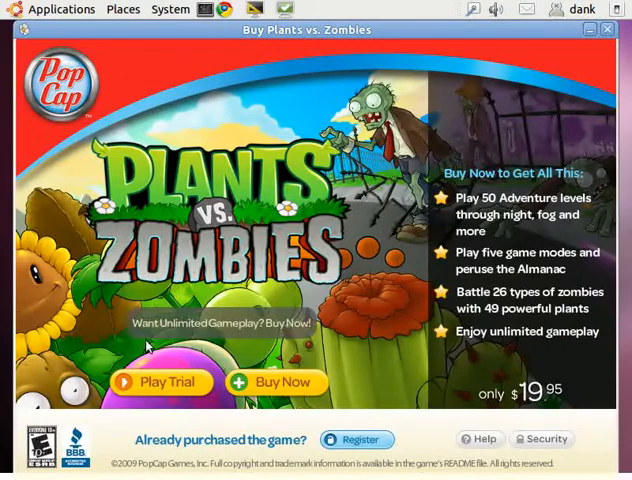
click(159, 382)
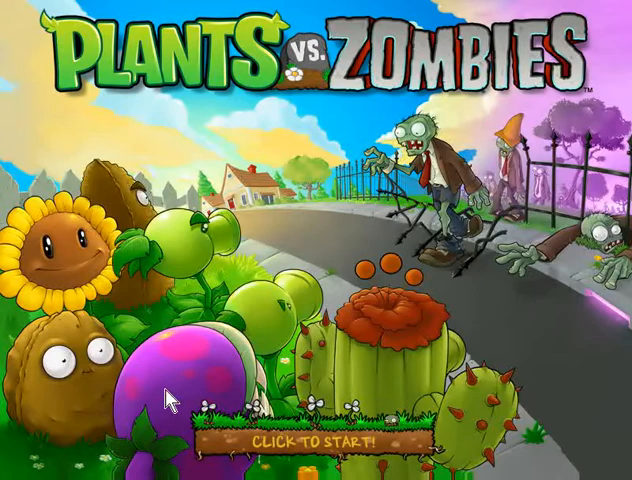
mouse_move(291, 439)
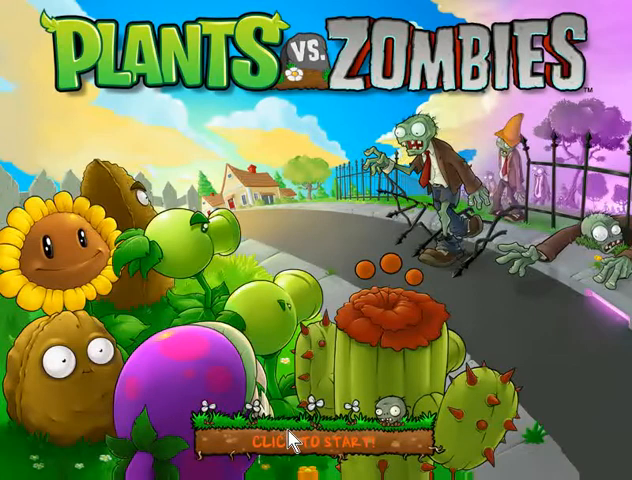
Enter the new player name 'Joe' in the New User prompt.
click(300, 440)
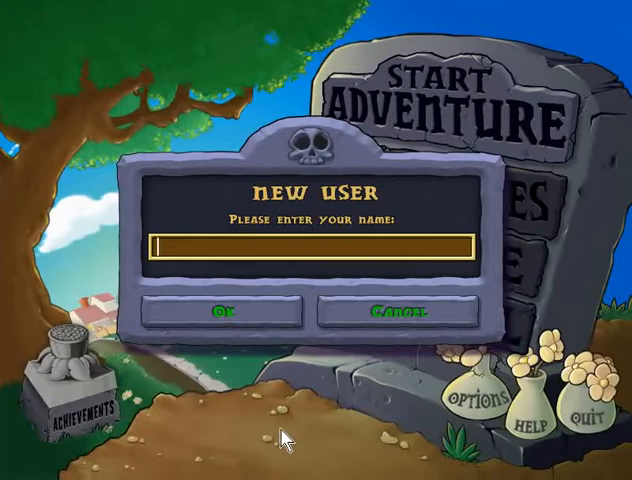
text(Joe)
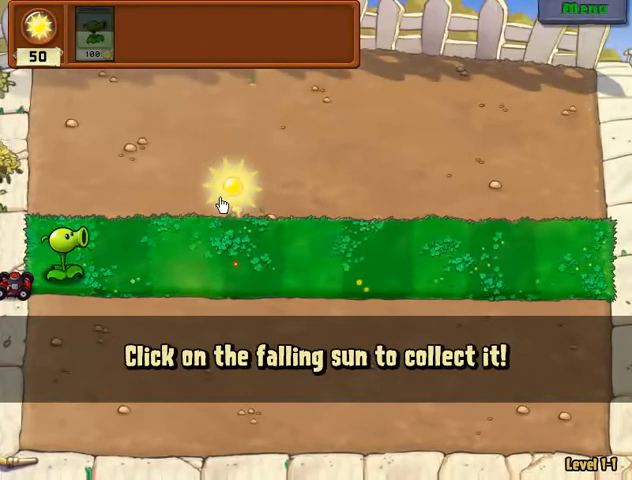
Collect falling sun through Level 1-1 until the zombies are defeated, then pause via Menu.
click(233, 182)
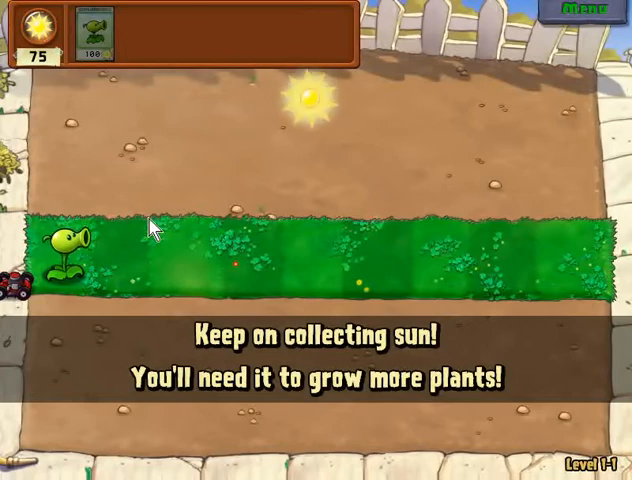
click(306, 100)
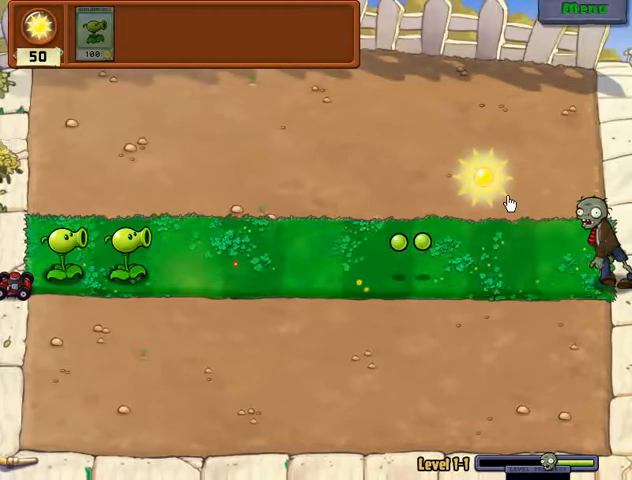
click(483, 175)
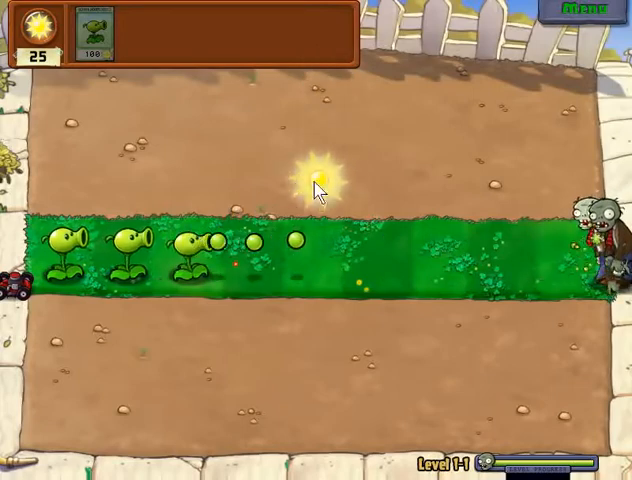
click(323, 180)
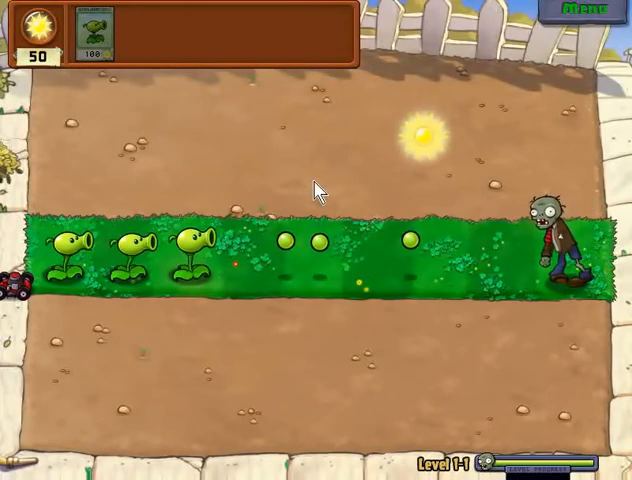
click(420, 135)
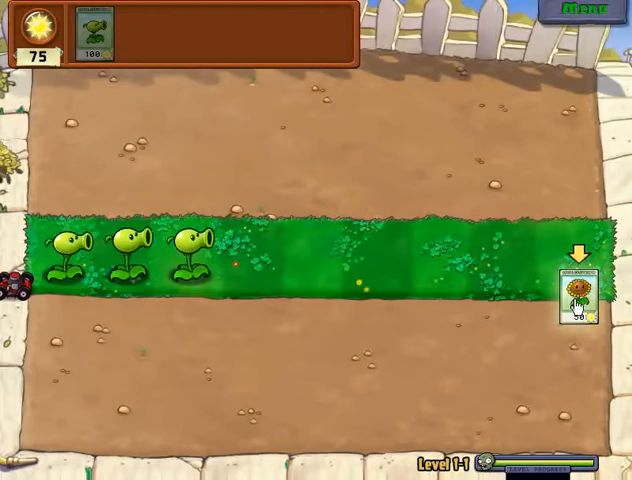
click(583, 12)
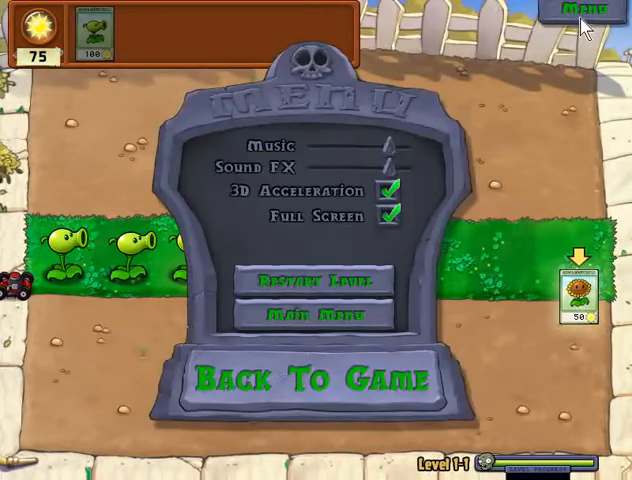
Return to Main Menu, quit the game and close the Buy Plants vs. Zombies window.
click(318, 311)
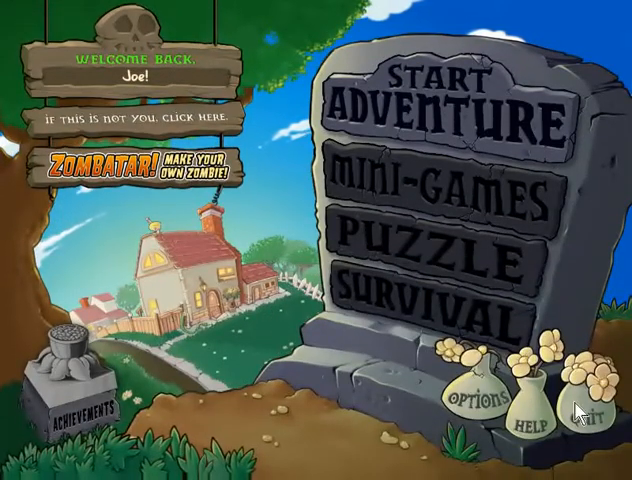
click(593, 421)
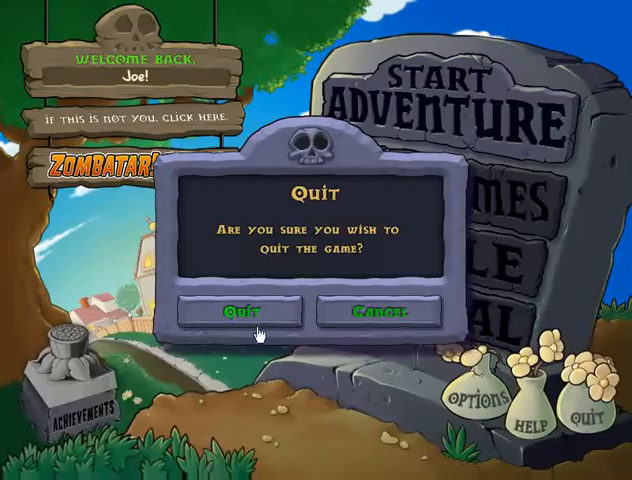
click(252, 313)
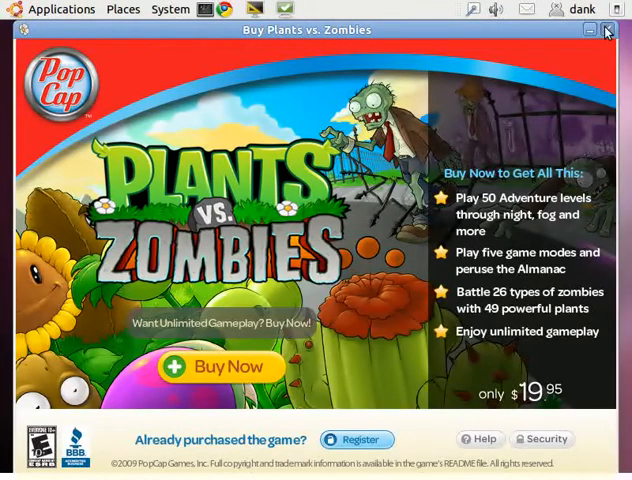
click(605, 30)
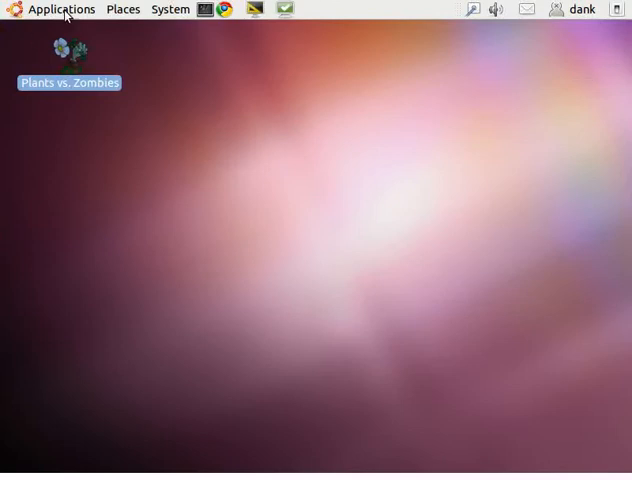
Launch Winetricks again from Applications > Wine to reach the wineprefix chooser.
click(61, 9)
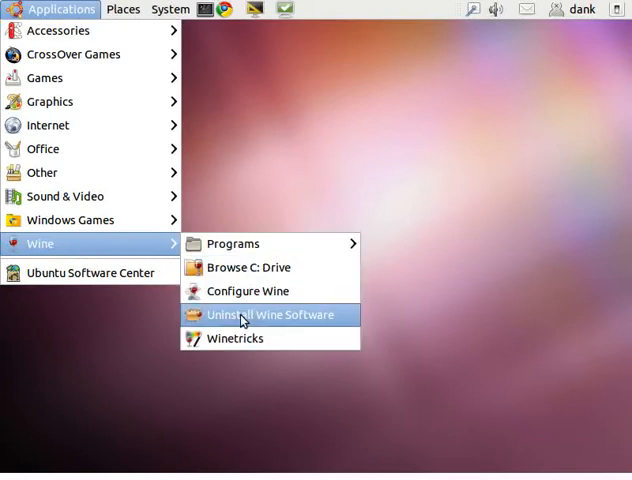
mouse_move(262, 320)
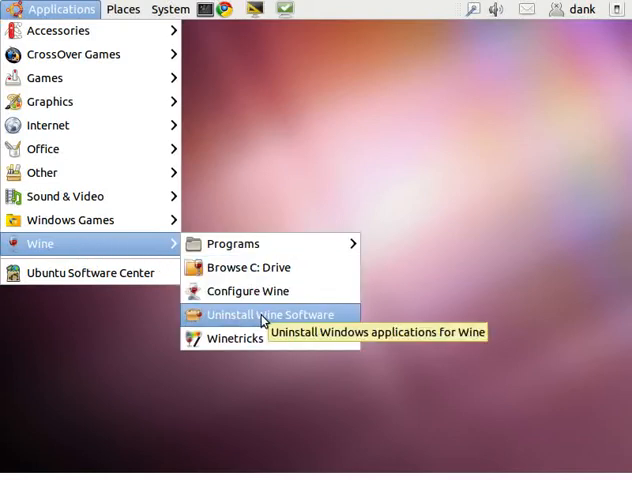
click(234, 338)
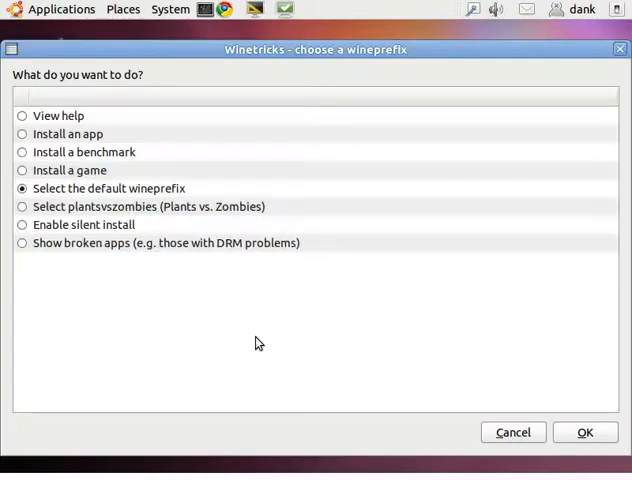
mouse_move(57, 177)
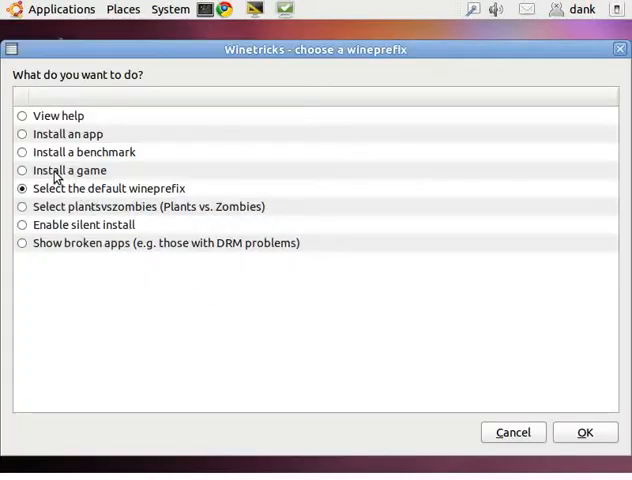
mouse_move(52, 217)
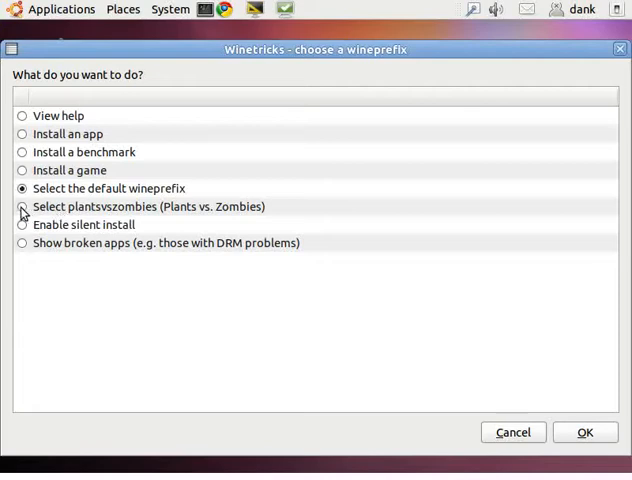
Choose the 'plantsvszombies (Plants vs. Zombies)' wineprefix in the chooser.
click(22, 206)
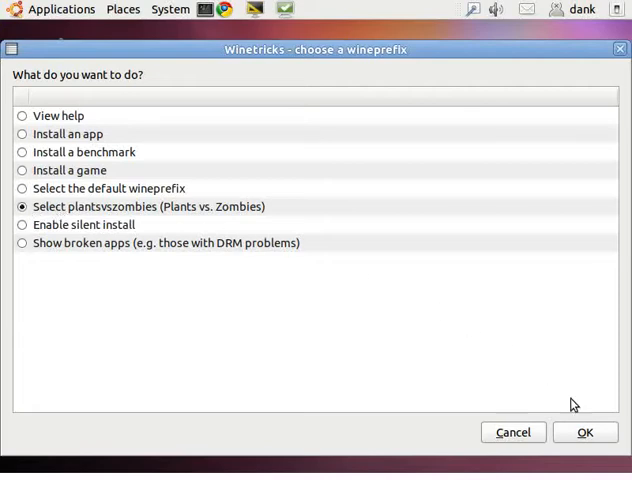
Confirm the prefix and request 'Delete ALL DATA AND APPLICATIONS INSIDE THIS WINEPREFIX'.
click(585, 432)
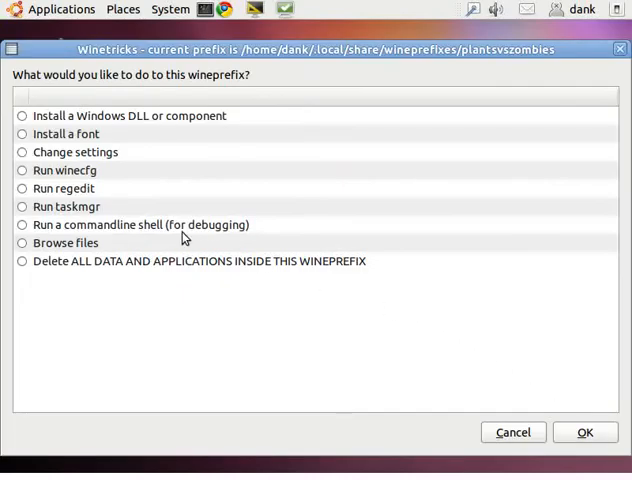
click(22, 261)
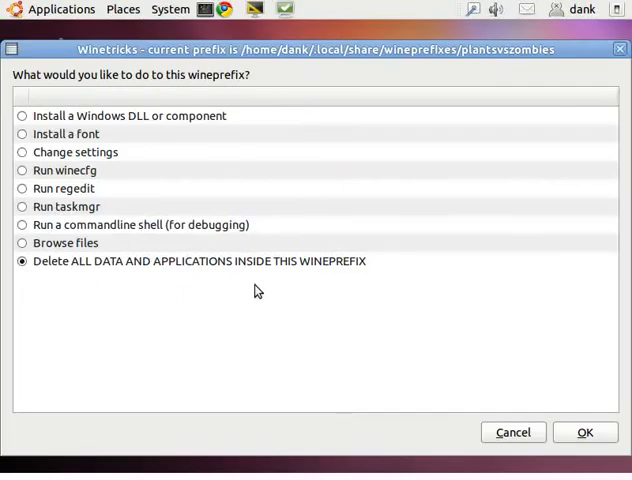
mouse_move(587, 432)
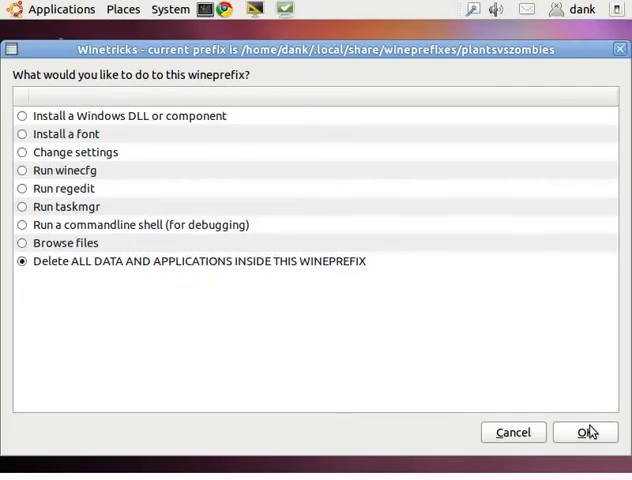
click(586, 432)
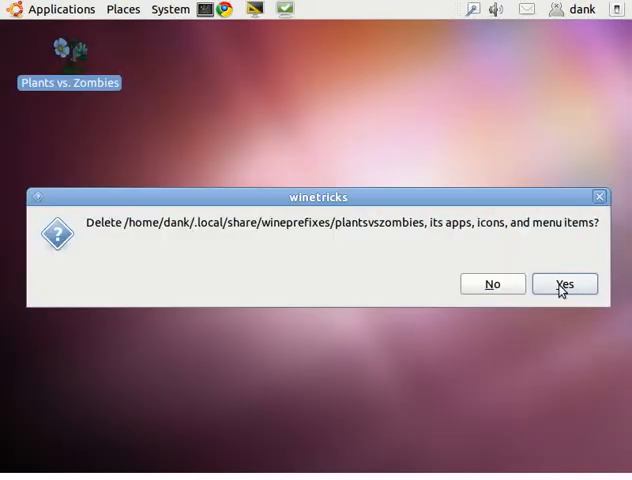
Confirm deletion with Yes and verify Applications > Wine > Programs has no leftover entries.
click(564, 283)
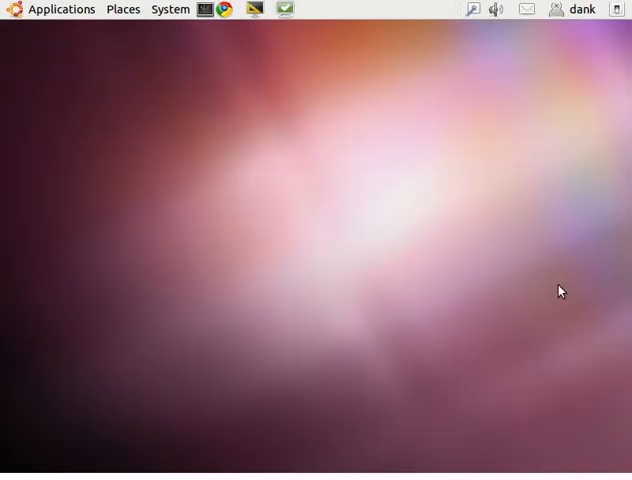
click(61, 9)
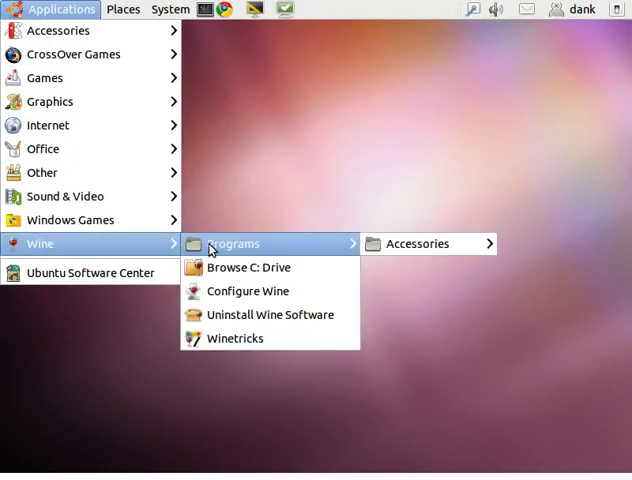
click(222, 217)
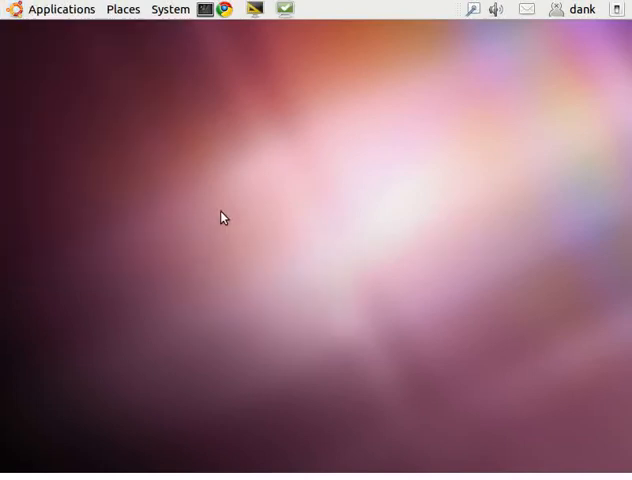